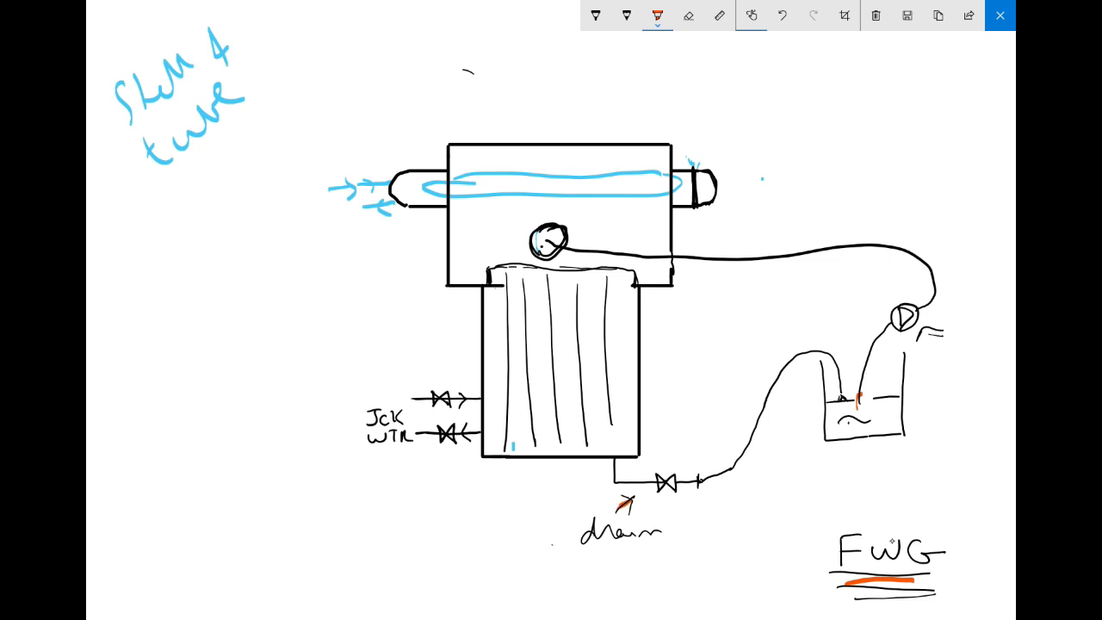
# Trace the soaking drum's base, side and round fitting in orange, and fill the drum.
pyautogui.moveTo(826, 431); pyautogui.dragTo(908, 439)
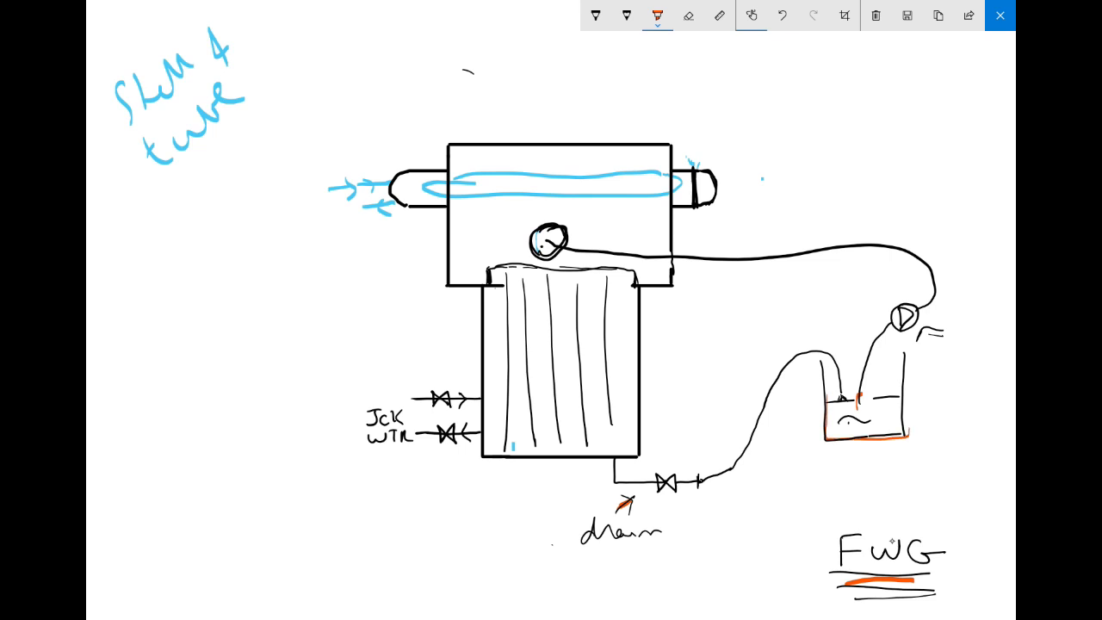
pyautogui.moveTo(906, 362); pyautogui.dragTo(905, 427)
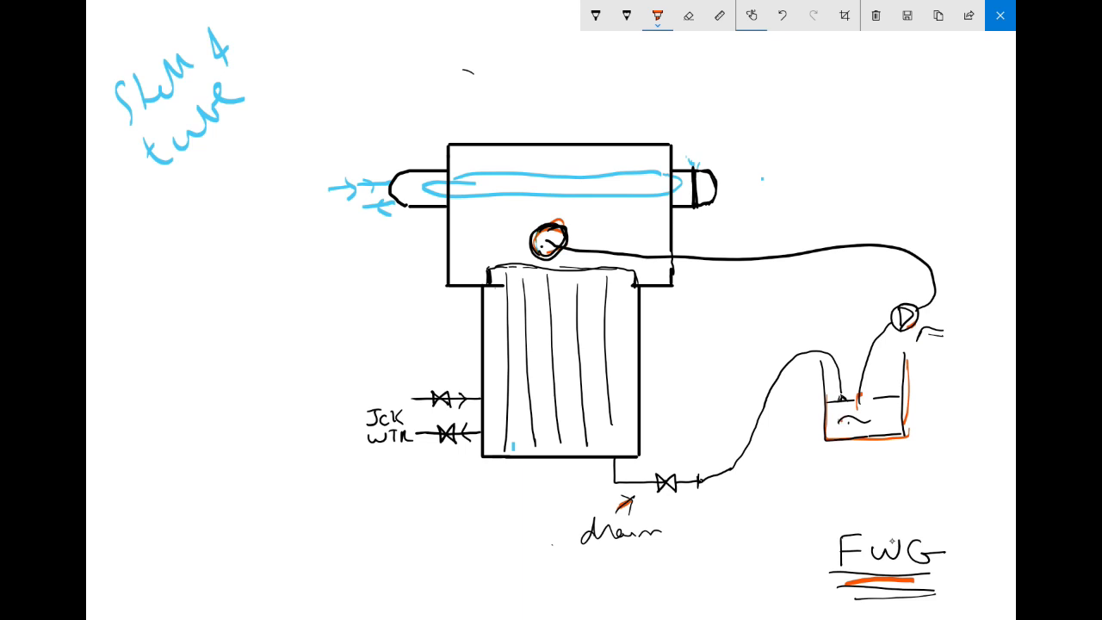
pyautogui.moveTo(831, 417); pyautogui.dragTo(879, 409)
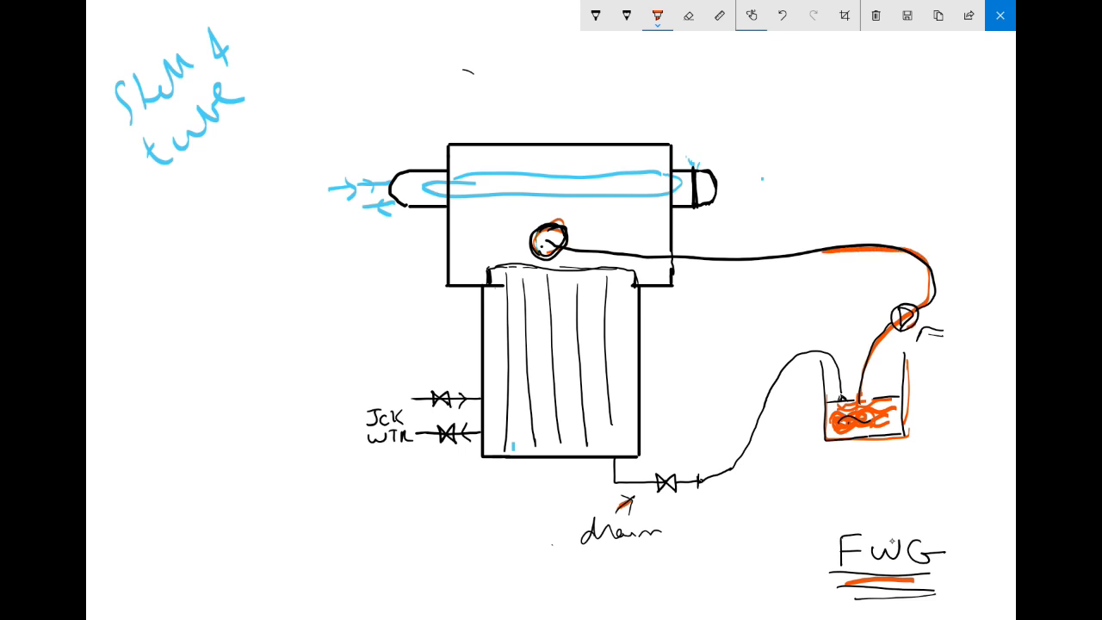
# Trace the evaporator feed pipe, plate flow, return line and top of the plate stack in orange.
pyautogui.moveTo(542, 250); pyautogui.dragTo(538, 439)
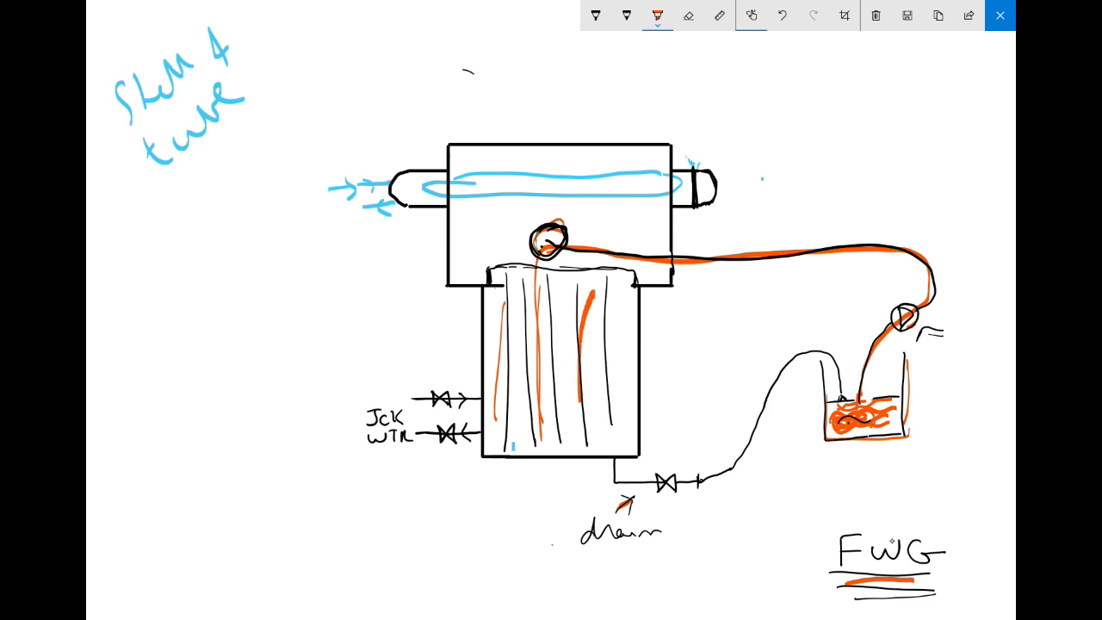
pyautogui.moveTo(530, 310); pyautogui.dragTo(530, 422)
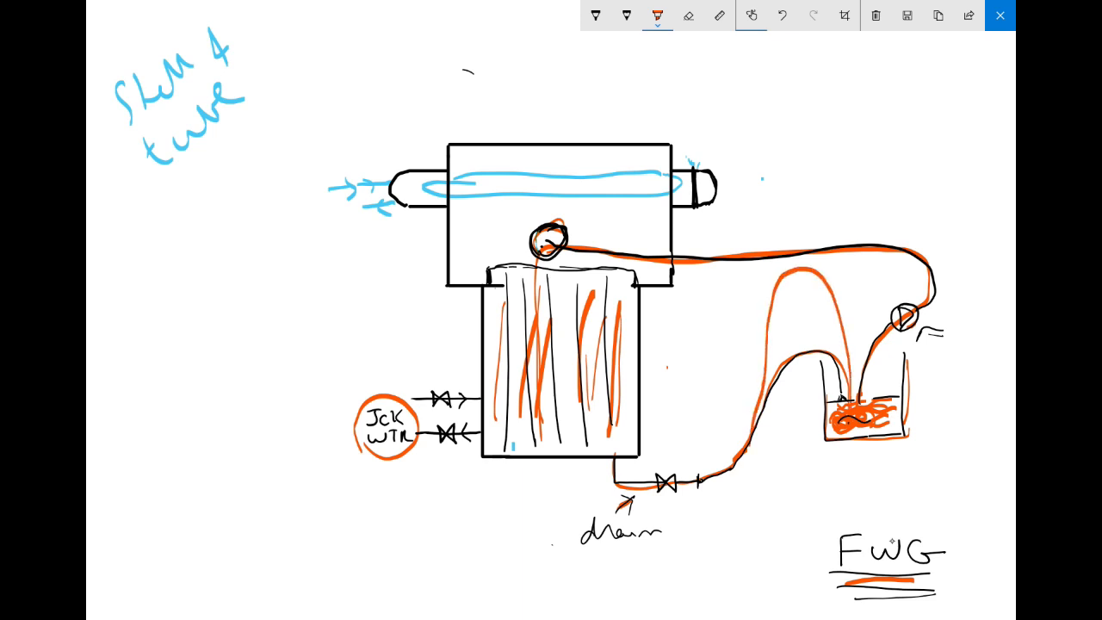
pyautogui.moveTo(457, 271); pyautogui.dragTo(478, 268)
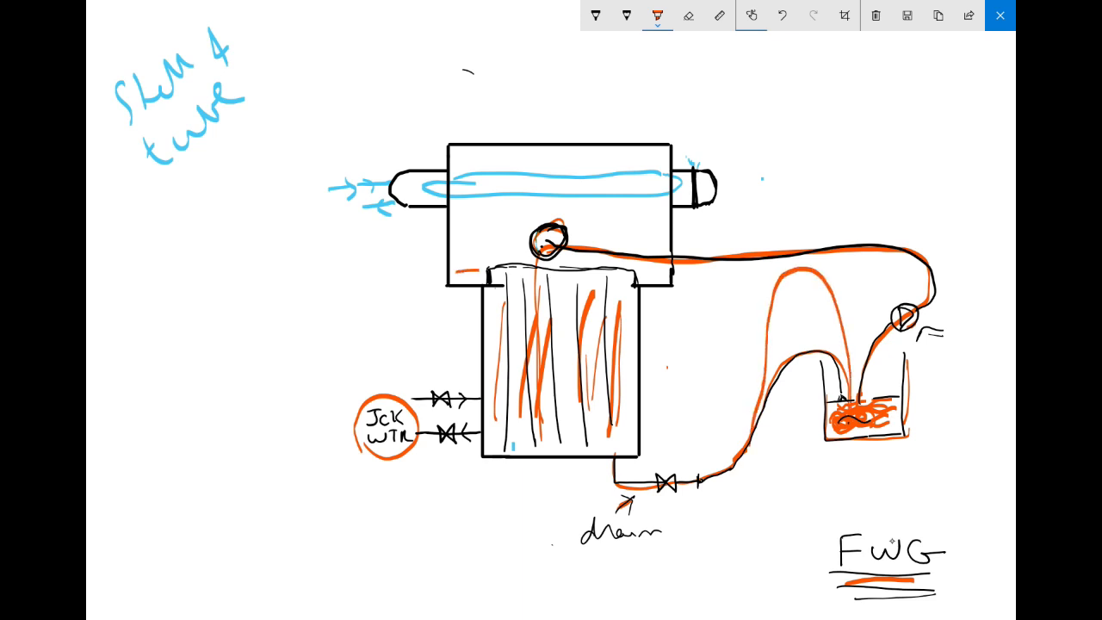
pyautogui.moveTo(460, 272); pyautogui.dragTo(654, 259)
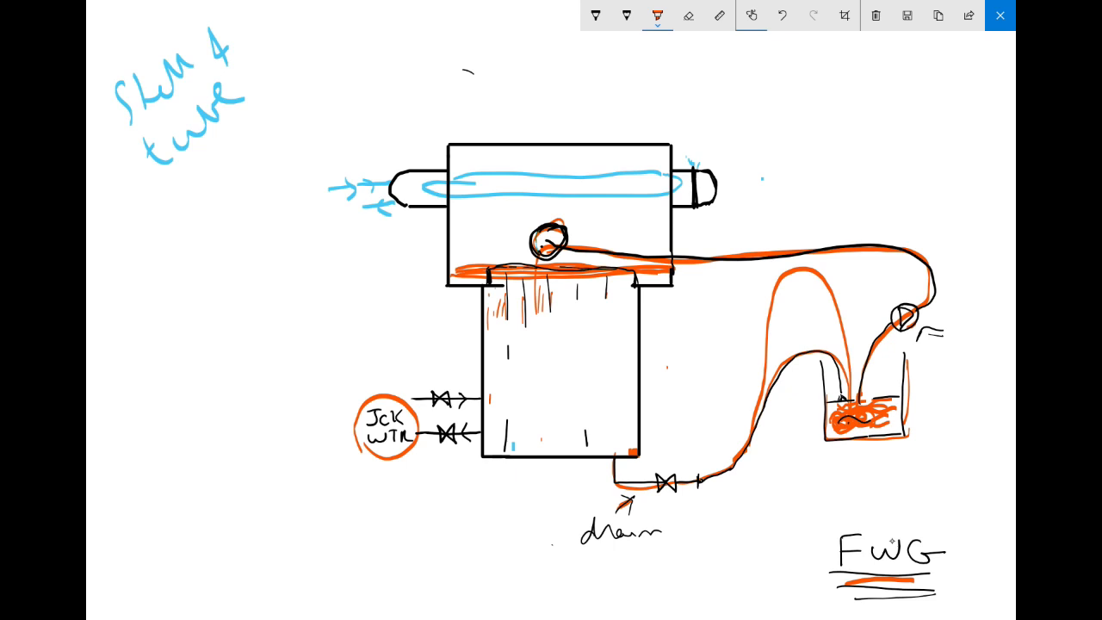
# Switch back to the orange pen in the toolbar.
pyautogui.click(688, 16)
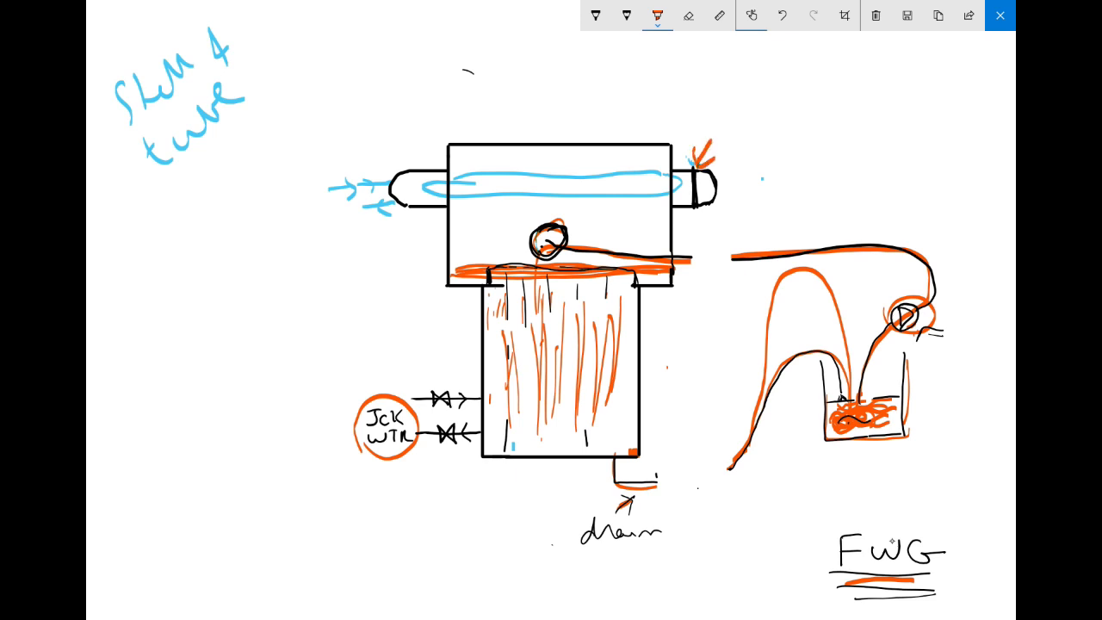
# Draw an orange arrow into the condenser, trace the left inlet arrows, and pipe down to a tank.
pyautogui.moveTo(736, 170); pyautogui.dragTo(861, 172)
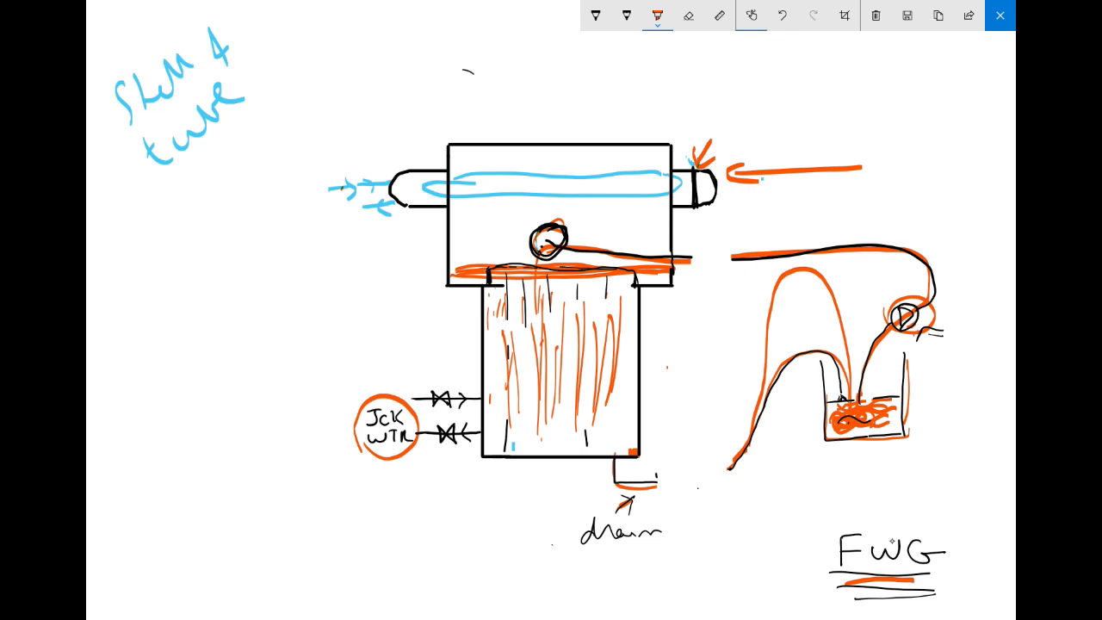
pyautogui.moveTo(336, 187); pyautogui.dragTo(388, 185)
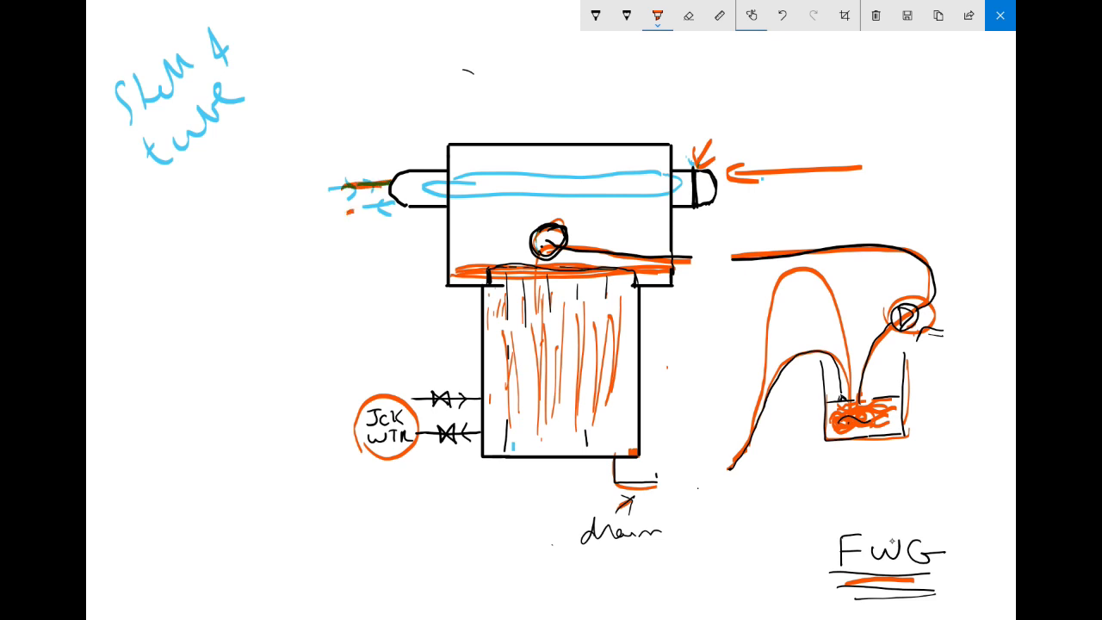
pyautogui.moveTo(345, 203); pyautogui.dragTo(396, 209)
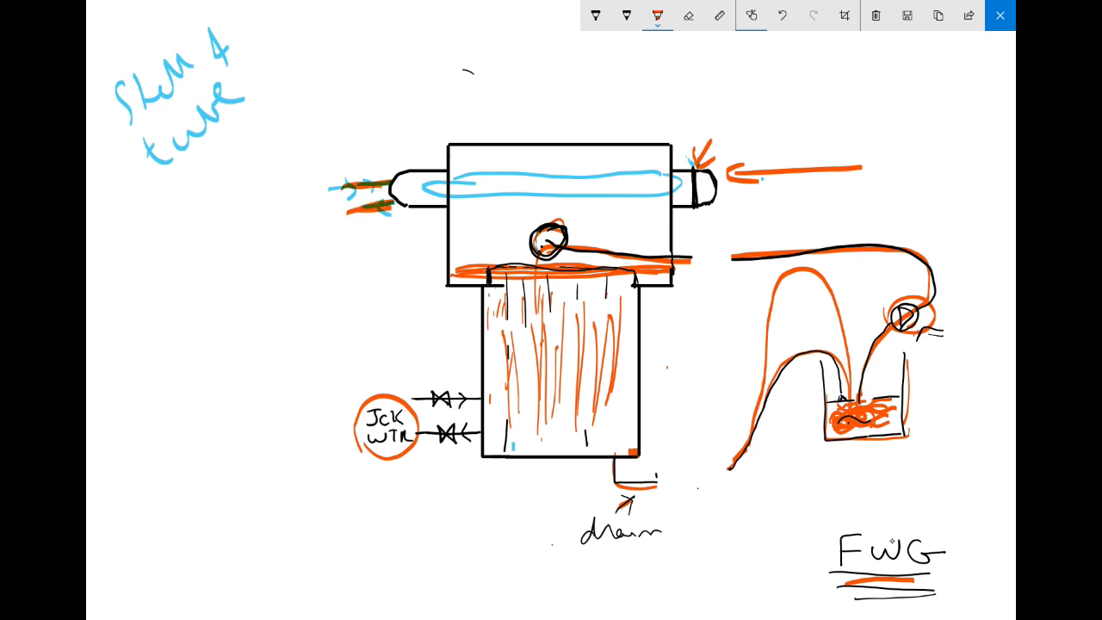
pyautogui.moveTo(334, 211); pyautogui.dragTo(331, 336)
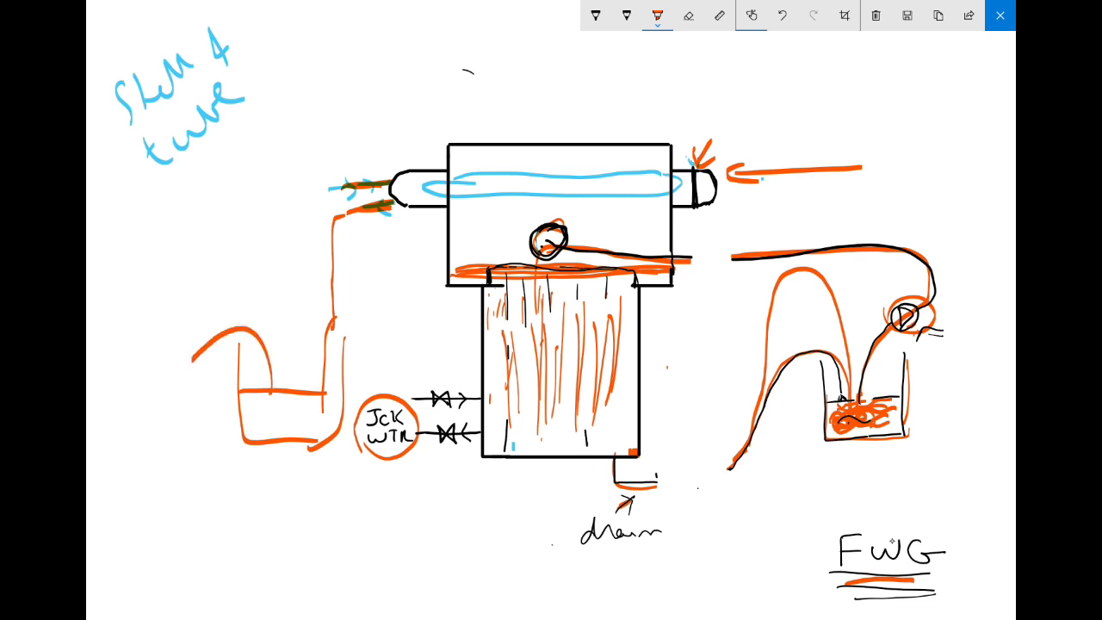
pyautogui.moveTo(168, 370); pyautogui.dragTo(151, 362)
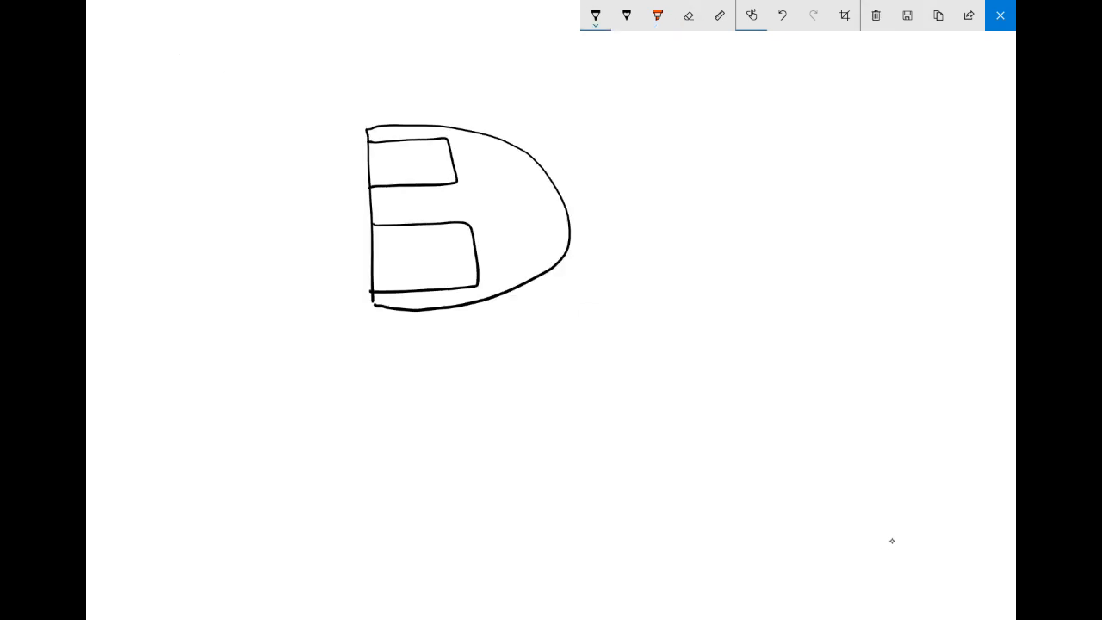
# Add pipes, title the sketch 'Plate', draw plate lines in both boxes, and arrow-label 'Evap'.
pyautogui.moveTo(469, 206); pyautogui.dragTo(555, 200)
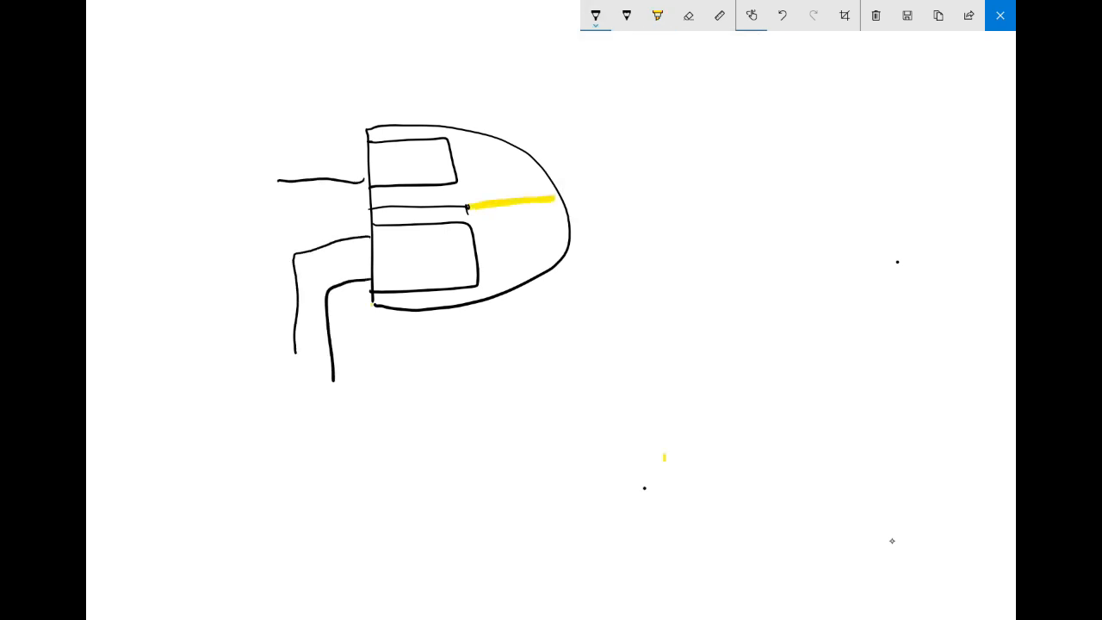
pyautogui.moveTo(775, 250); pyautogui.dragTo(948, 366)
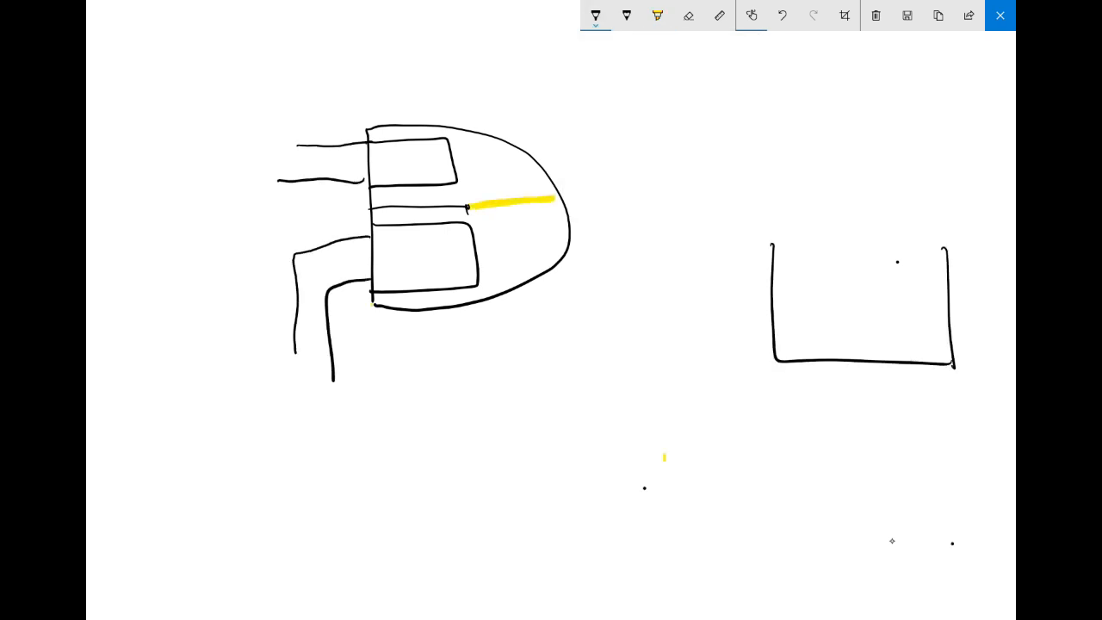
pyautogui.moveTo(140, 61); pyautogui.dragTo(136, 102)
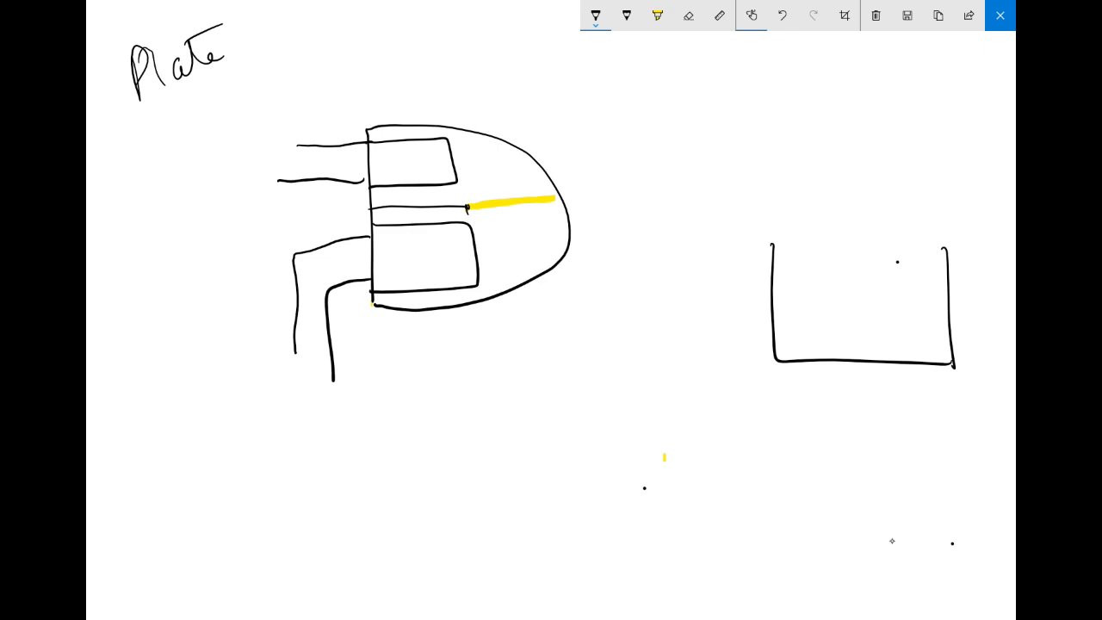
pyautogui.moveTo(379, 237); pyautogui.dragTo(391, 280)
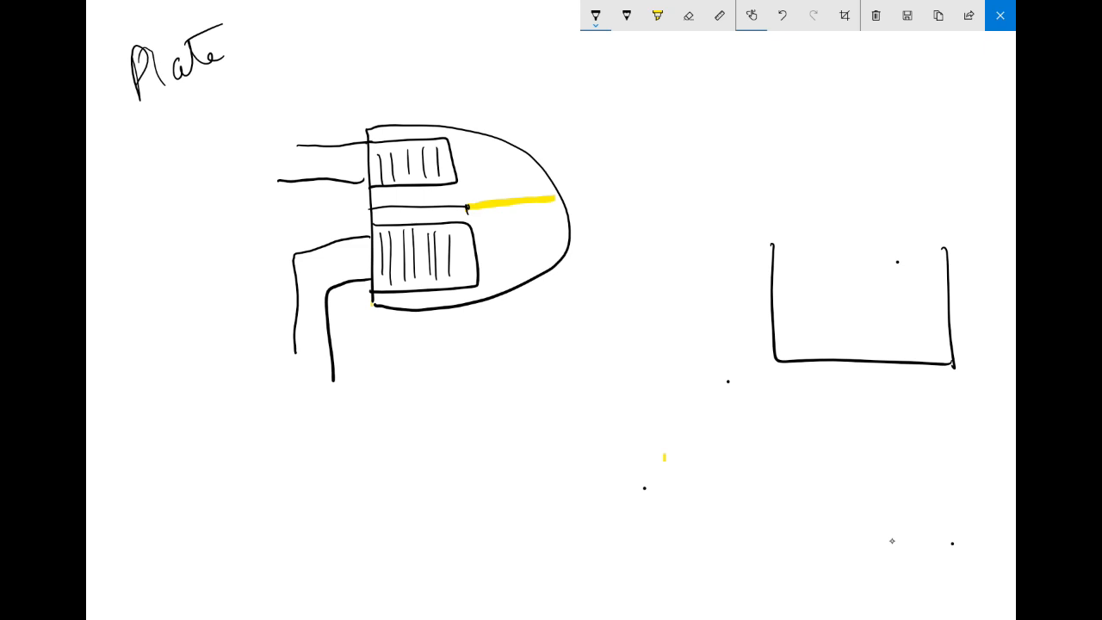
pyautogui.moveTo(508, 103); pyautogui.dragTo(452, 138)
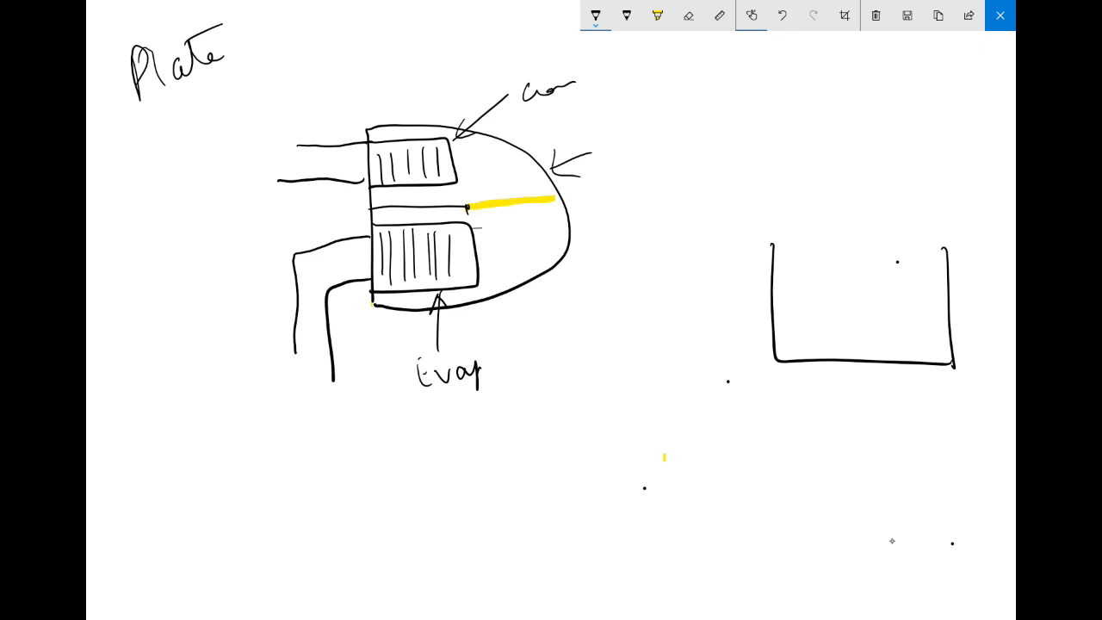
# Draw the drum's liquid level and stacked plates, plus a lined small container underneath.
pyautogui.moveTo(482, 224); pyautogui.dragTo(484, 275)
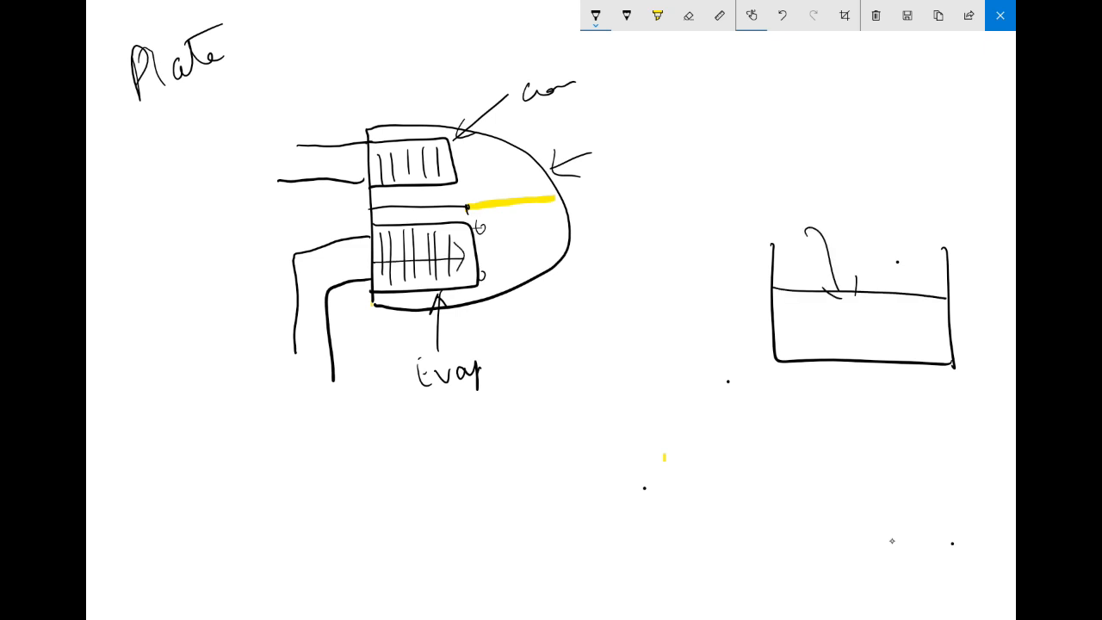
pyautogui.moveTo(788, 305); pyautogui.dragTo(935, 304)
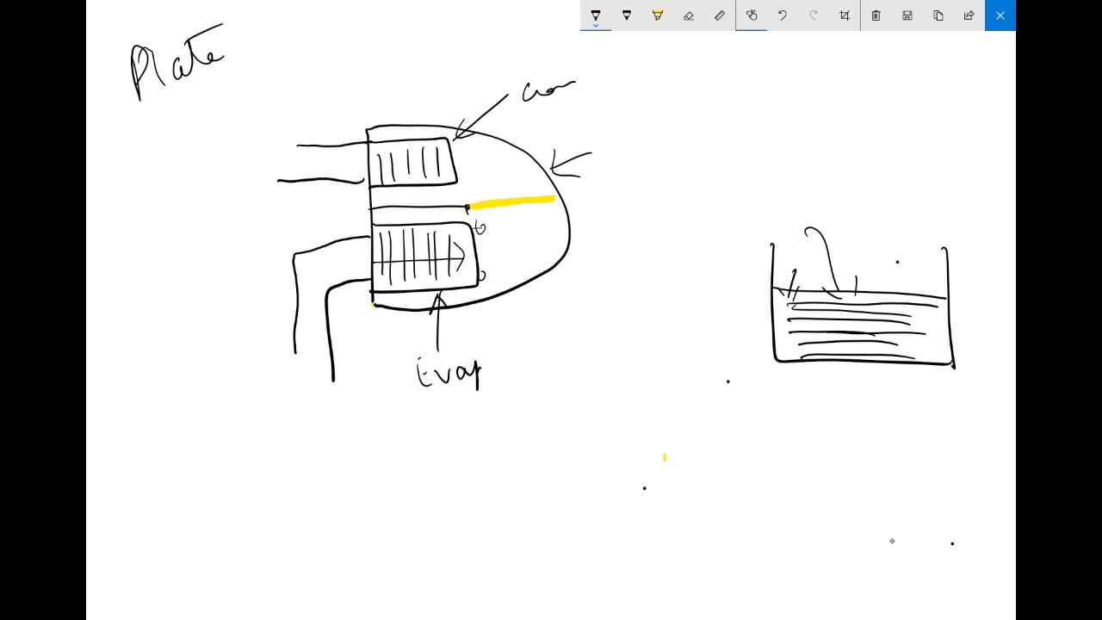
pyautogui.moveTo(839, 420); pyautogui.dragTo(888, 494)
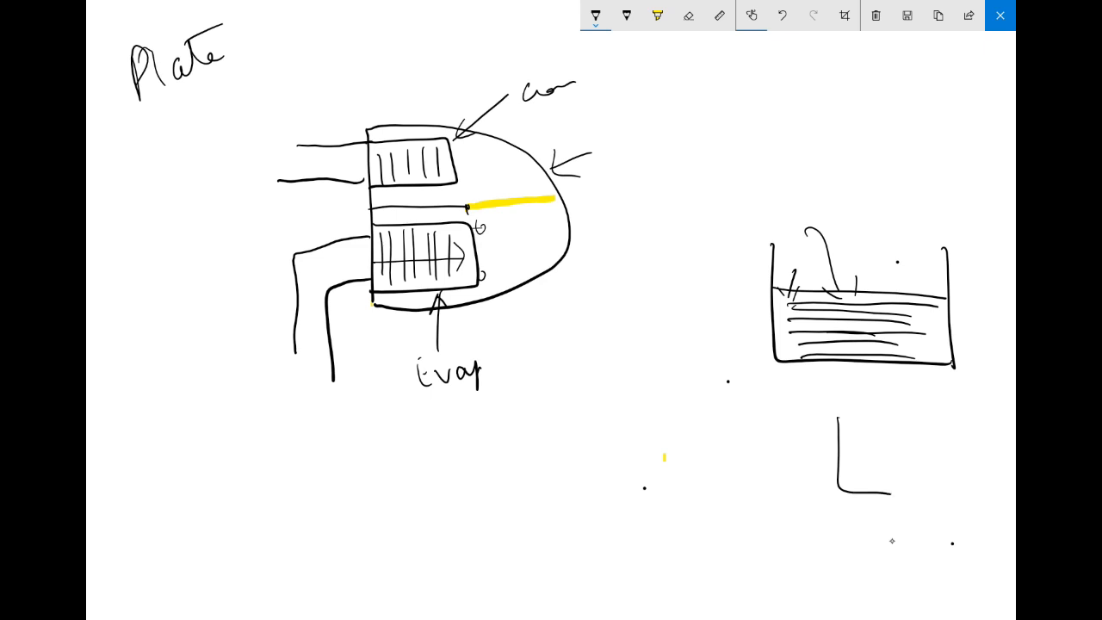
pyautogui.moveTo(844, 422); pyautogui.dragTo(892, 491)
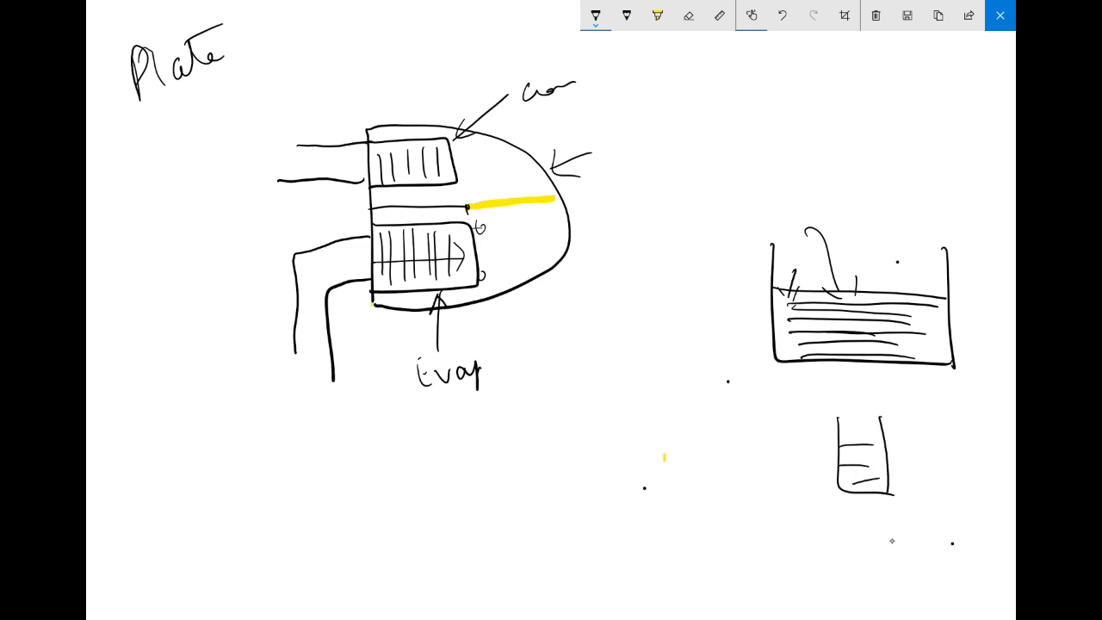
# Sketch chemical pouring into the drum and add flow arrows on the inlet pipes.
pyautogui.moveTo(857, 444); pyautogui.dragTo(870, 474)
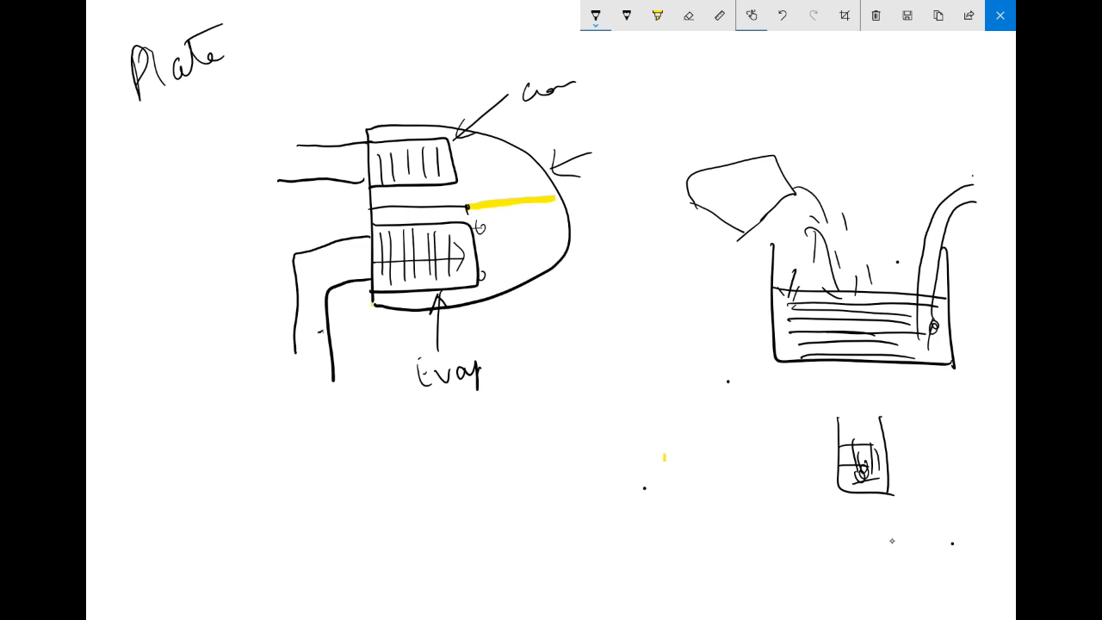
pyautogui.moveTo(289, 323); pyautogui.dragTo(344, 332)
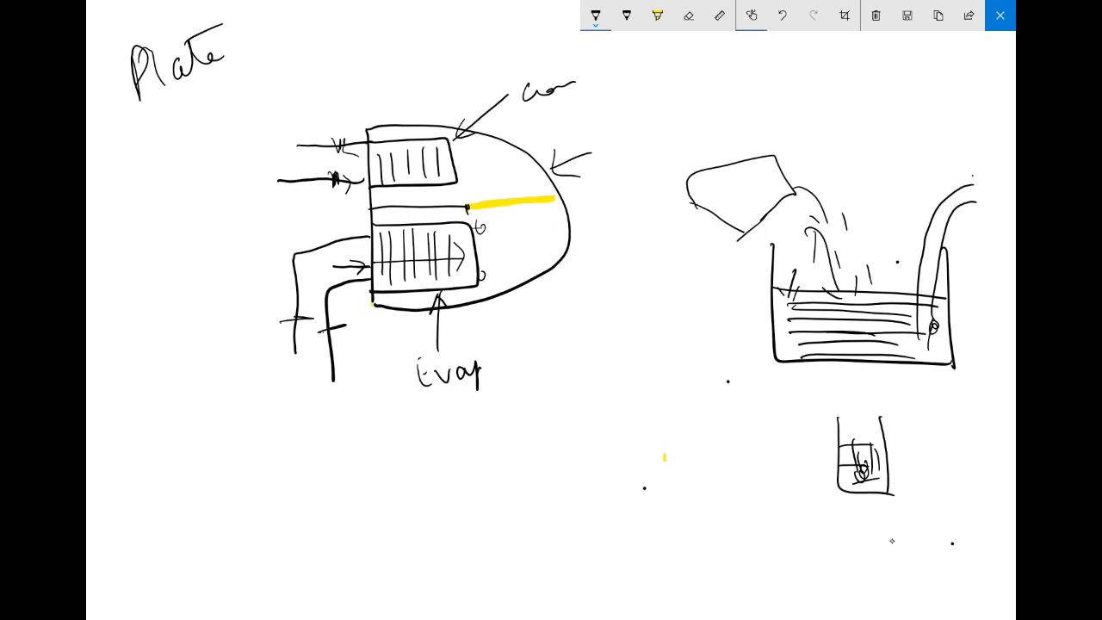
# Draw a pump labelled 'feed' piped from a liquid-filled tank at the bottom left.
pyautogui.moveTo(478, 521); pyautogui.dragTo(517, 565)
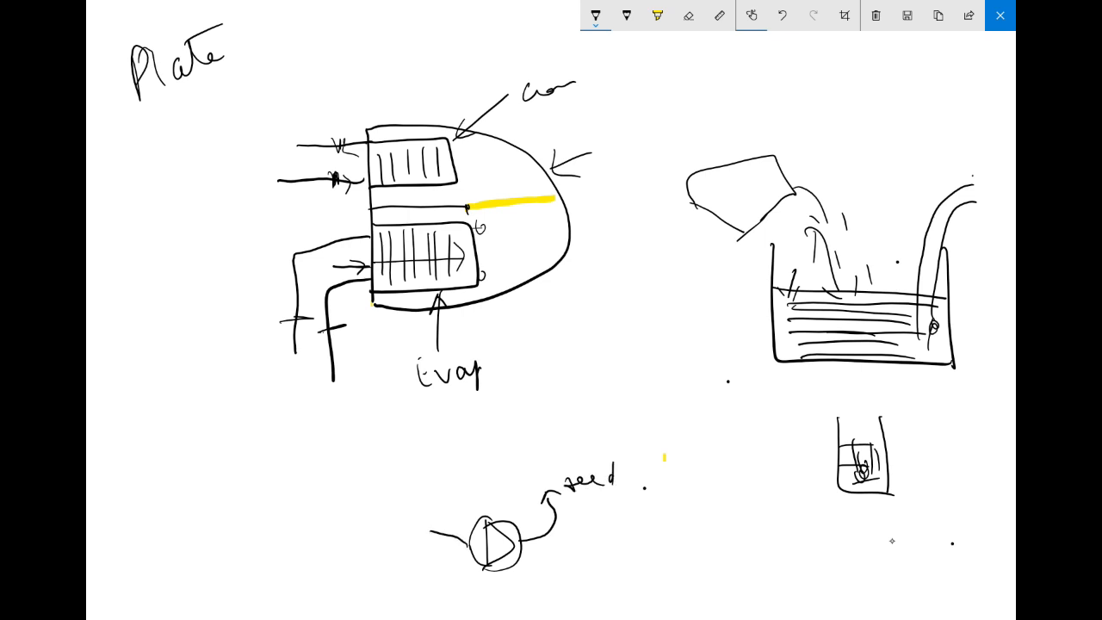
pyautogui.moveTo(249, 500); pyautogui.dragTo(361, 586)
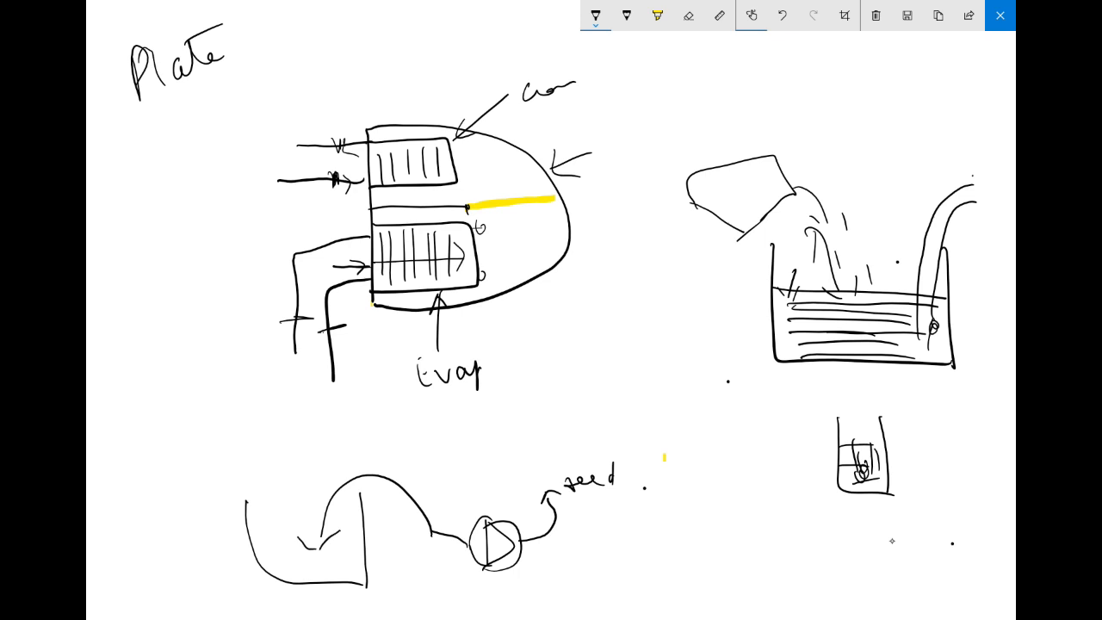
pyautogui.moveTo(249, 536); pyautogui.dragTo(353, 534)
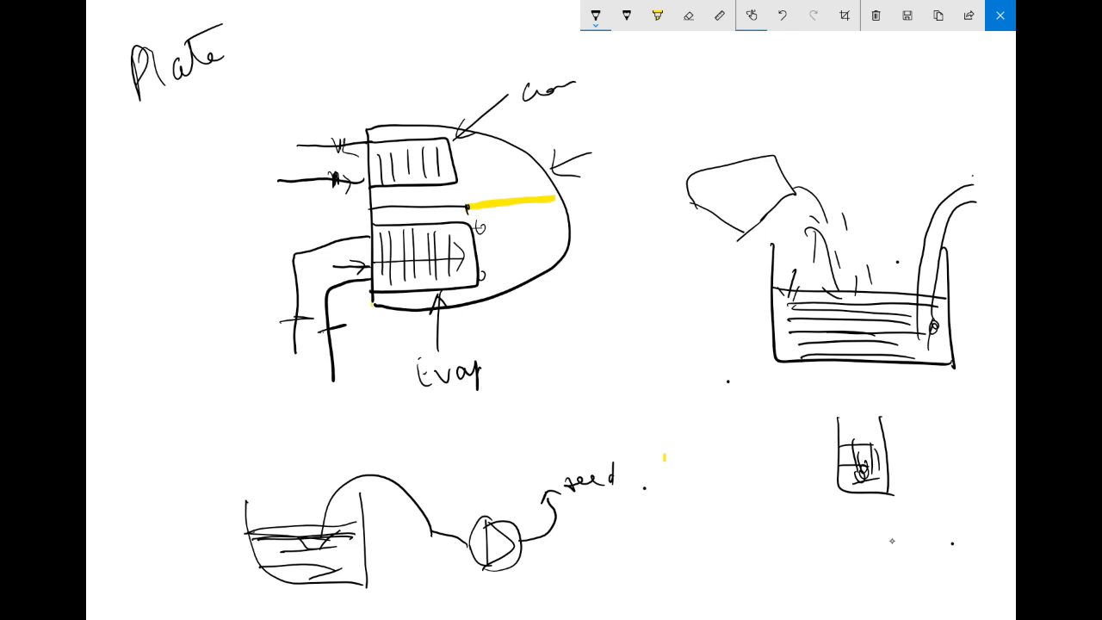
# Pipe the evaporator outlet down into the feed tank.
pyautogui.moveTo(388, 310); pyautogui.dragTo(388, 332)
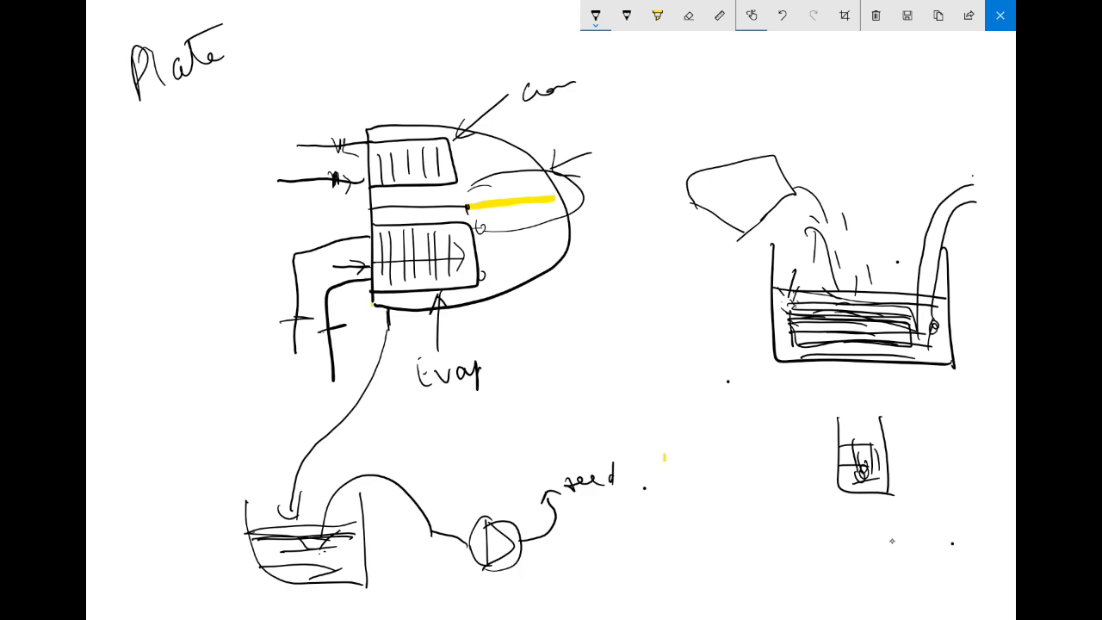
pyautogui.click(1000, 15)
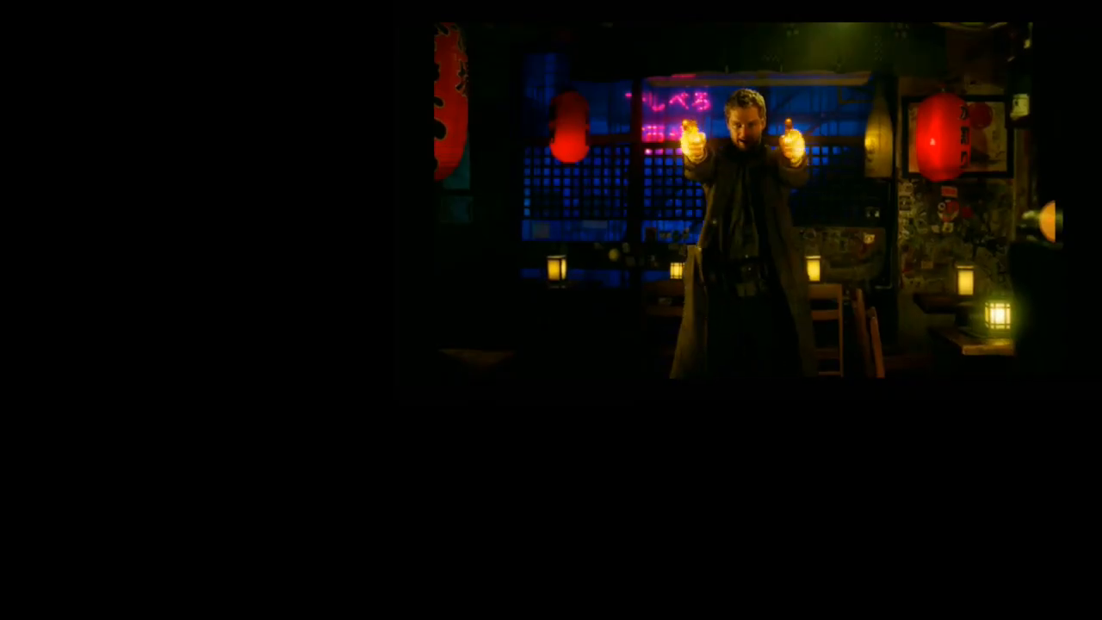